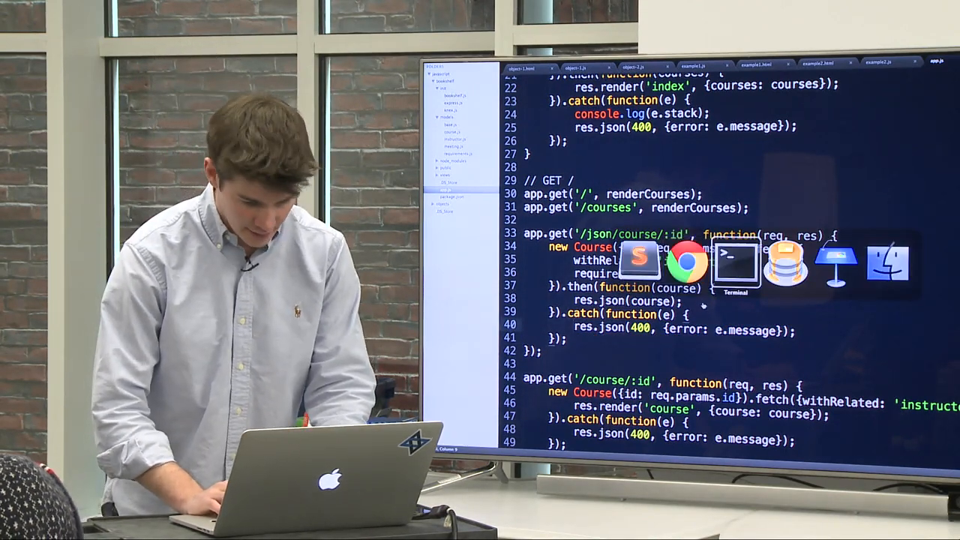
Step: Reload the localhost:3000/json/course tab against the restarted server and confirm the EmptyResponse error persists
left_click(734, 263)
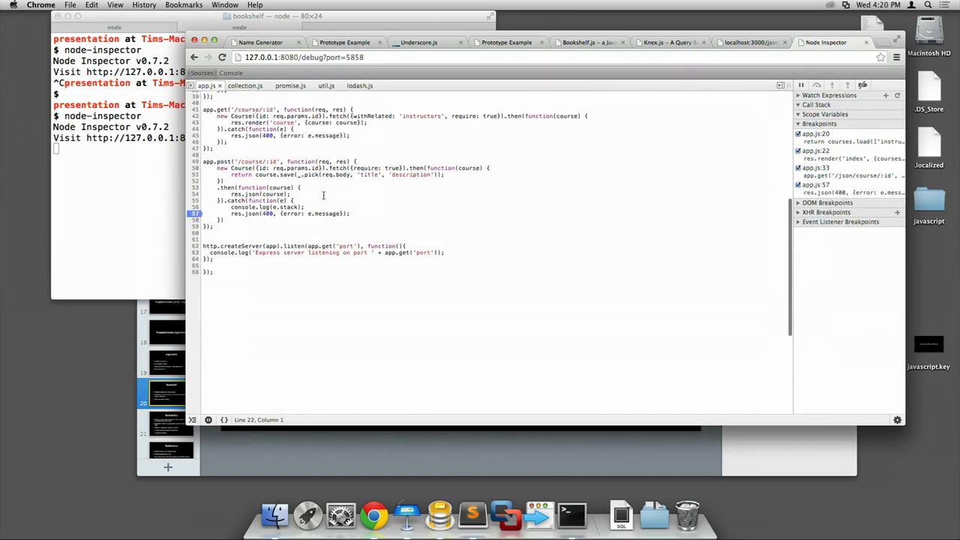
scroll("up", 3)
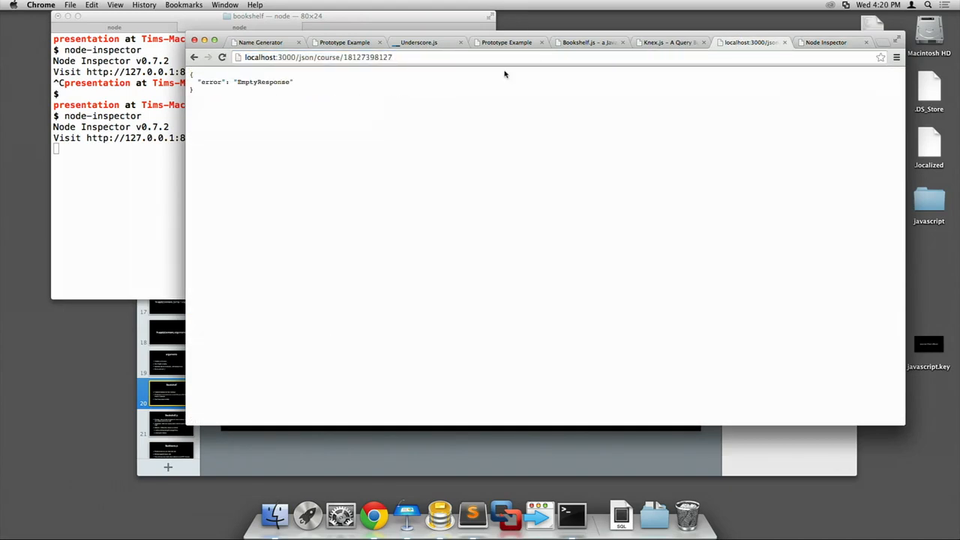
left_click(825, 42)
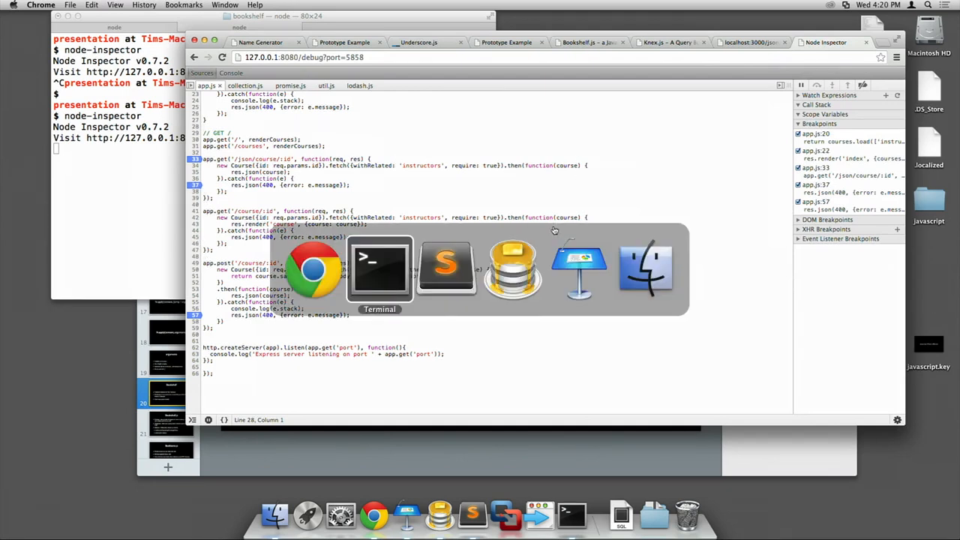
left_click(378, 267)
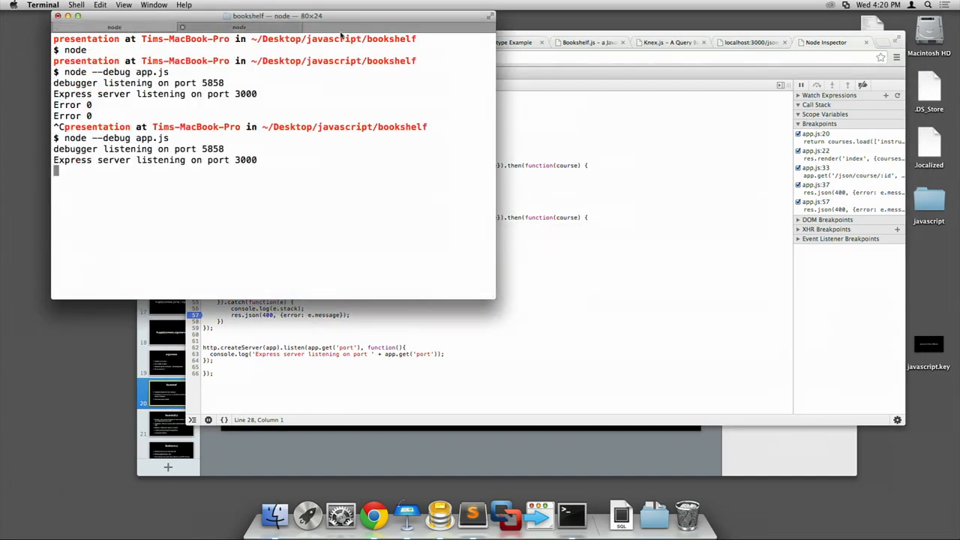
left_click(750, 42)
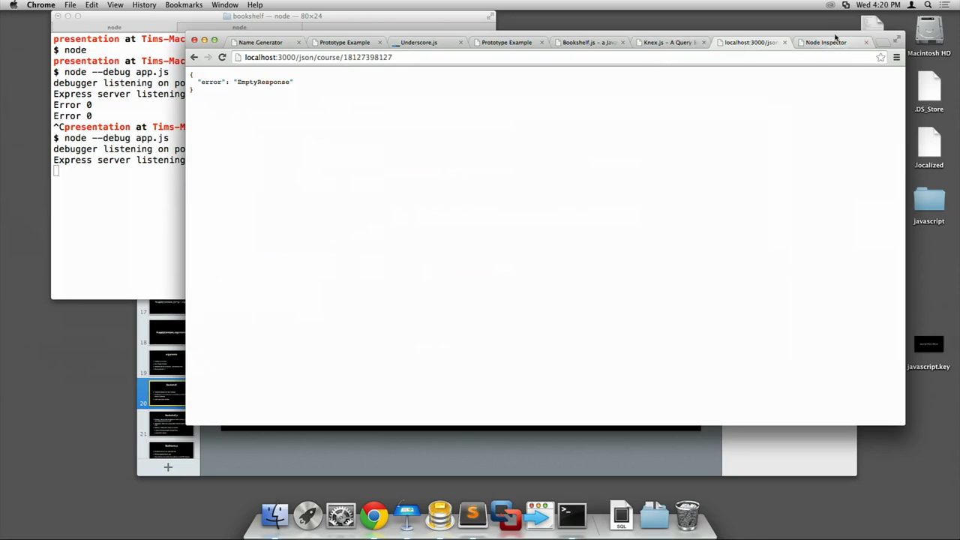
left_click(825, 42)
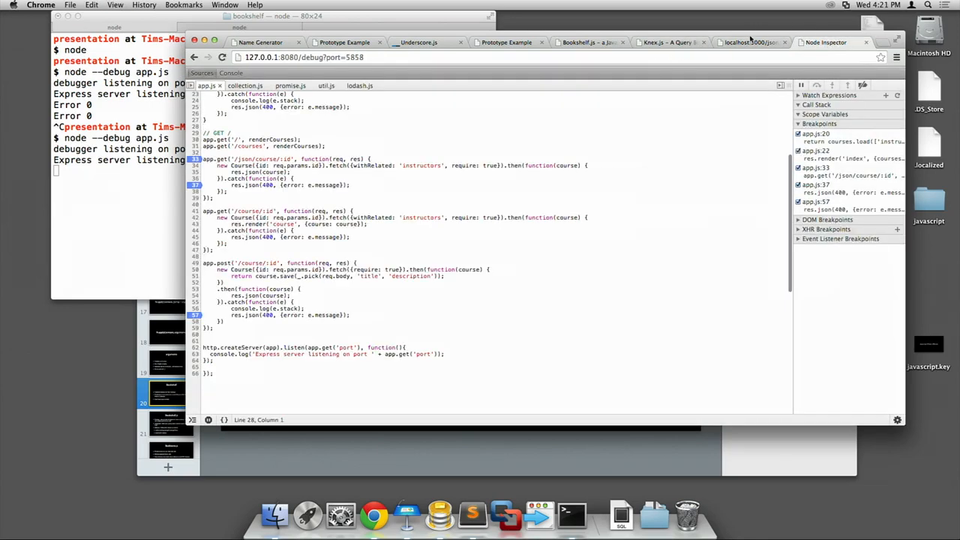
left_click(750, 42)
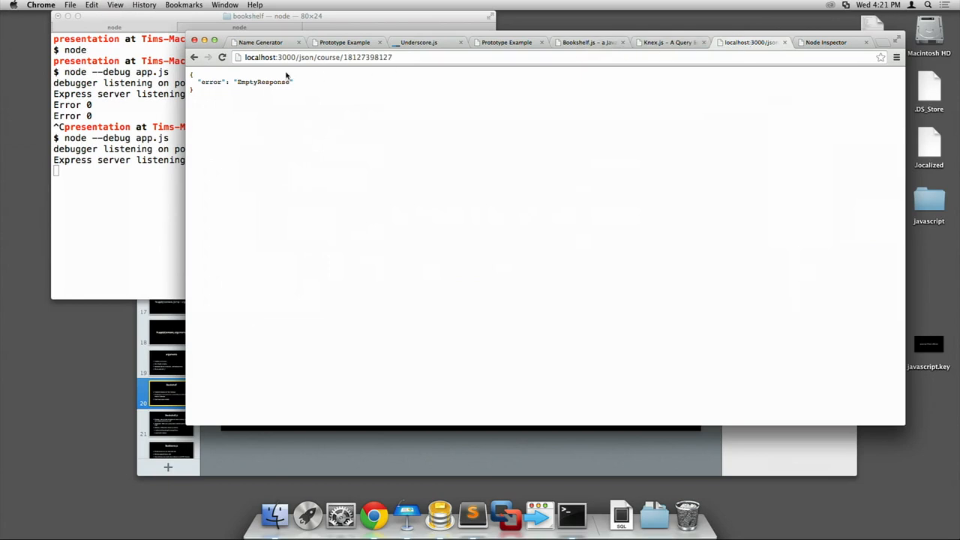
mouse_move(363, 129)
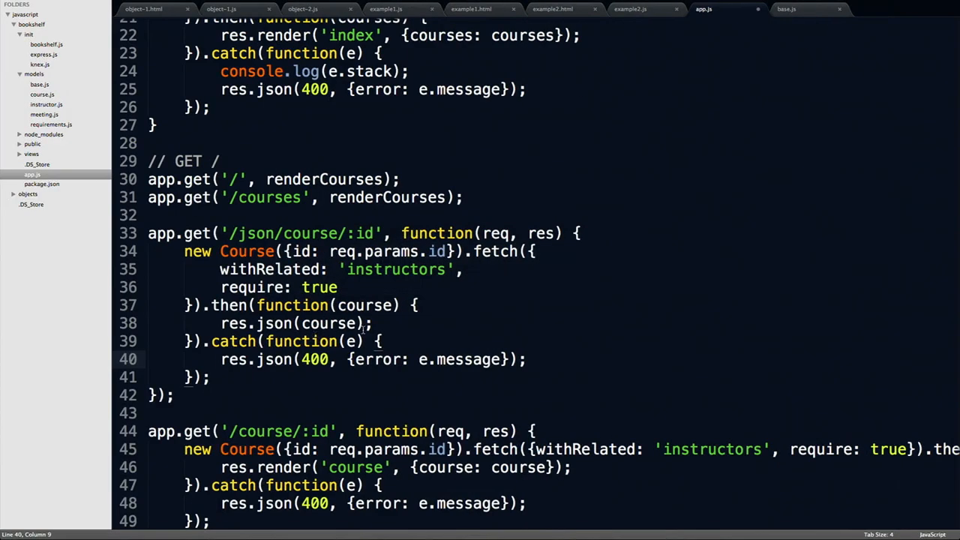
Step: Add a debugger line in the /json/course/:id catch handler and return to Chrome
key("enter")
type("debugger")
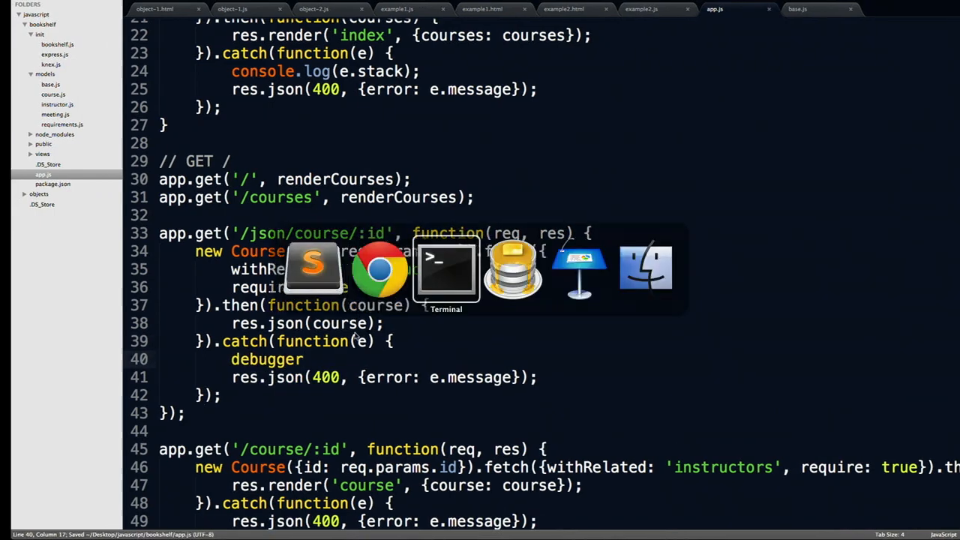
left_click(447, 270)
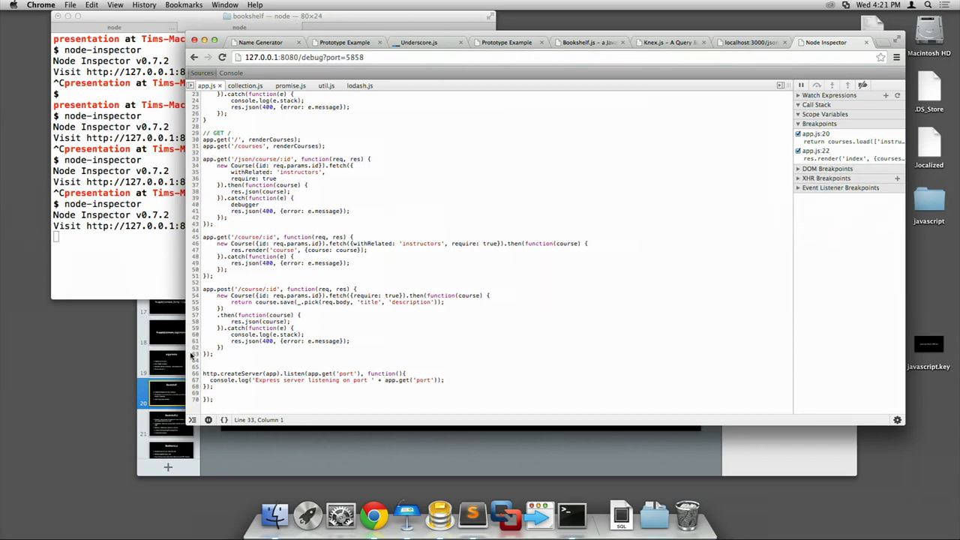
Step: Reload the course request until Node Inspector pauses at line 40 with EmptyResponse in local scope
left_click(750, 42)
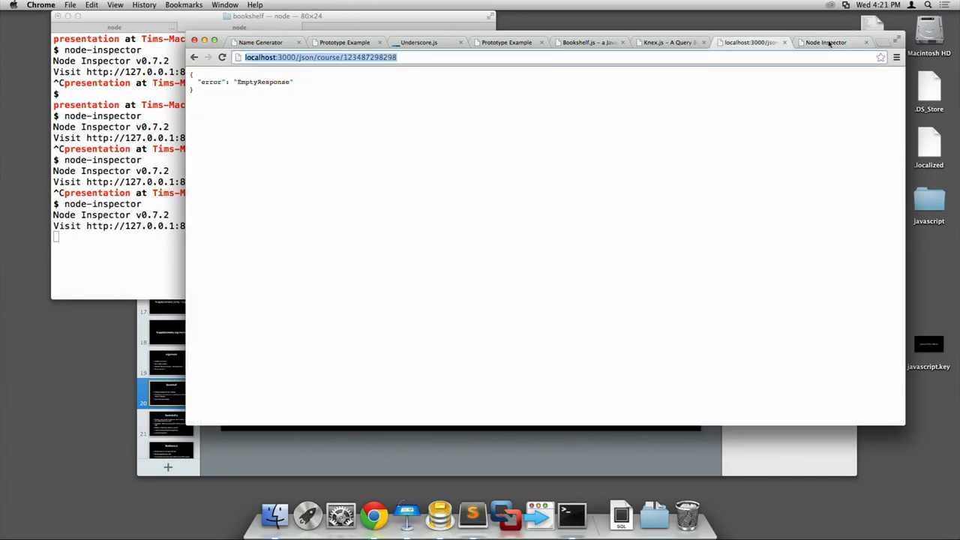
left_click(826, 42)
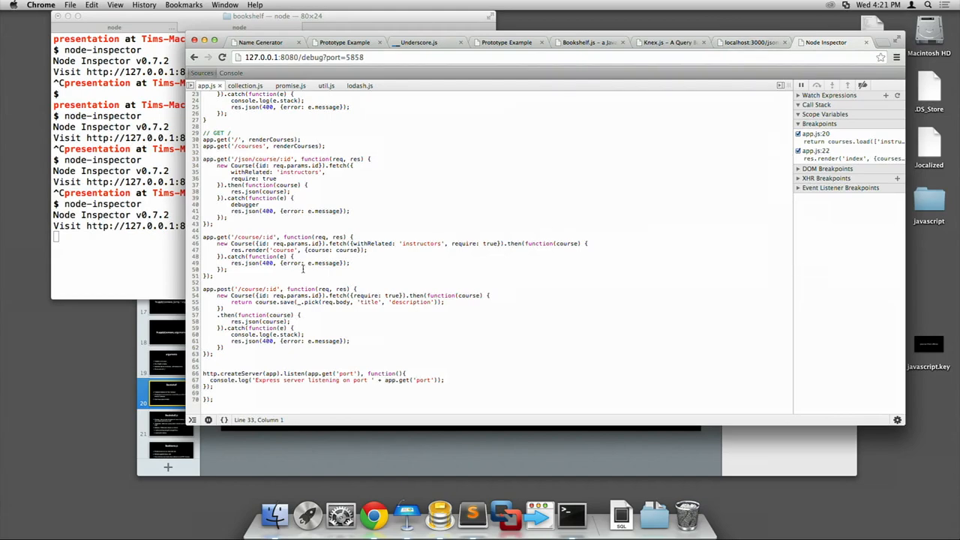
scroll("up", 3)
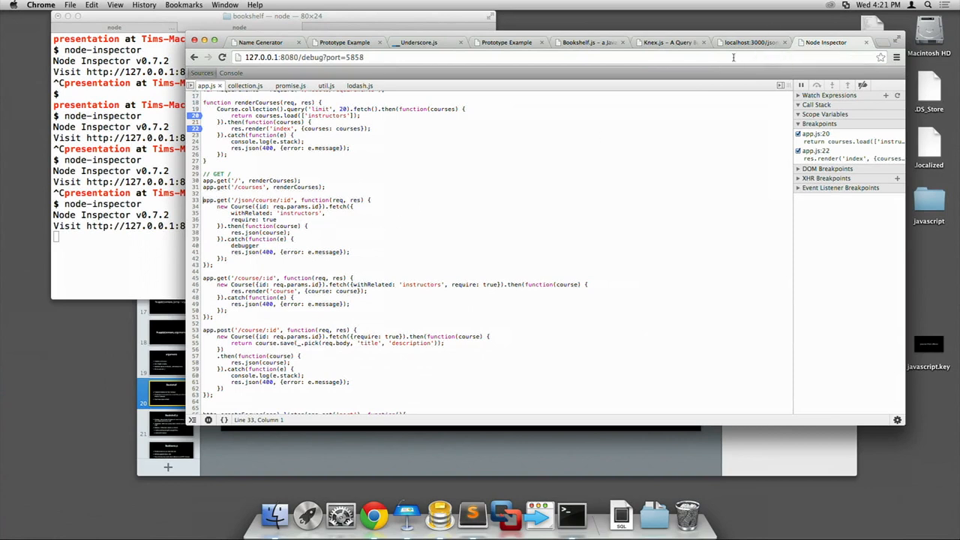
left_click(751, 42)
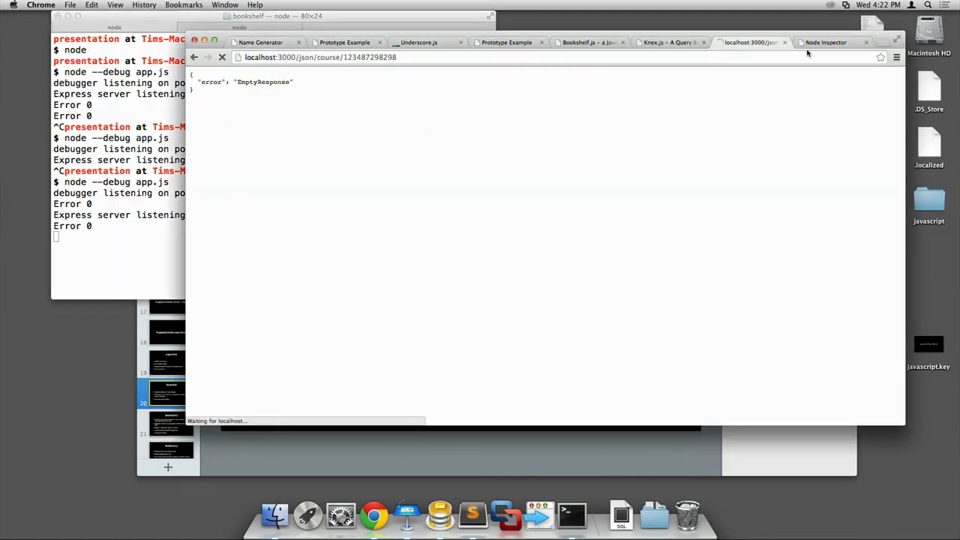
left_click(825, 42)
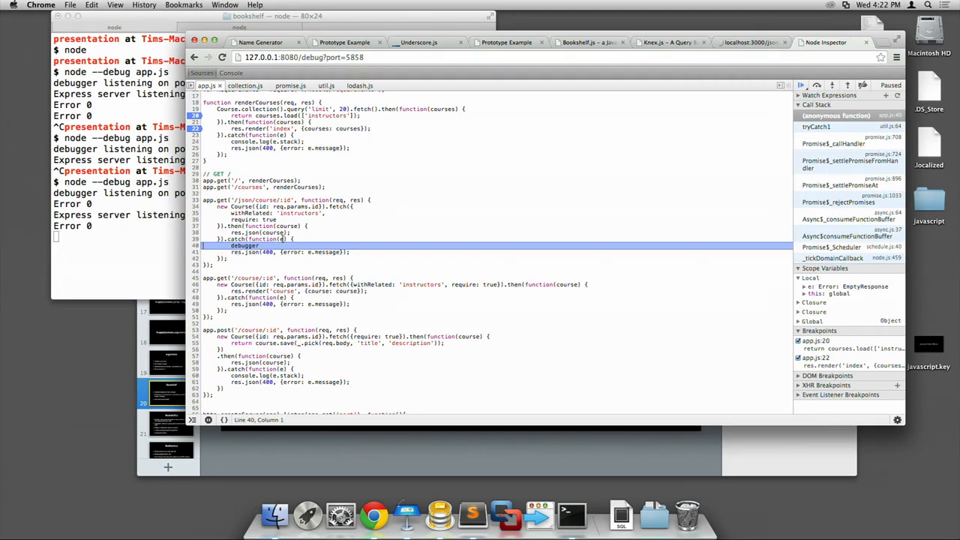
mouse_move(283, 238)
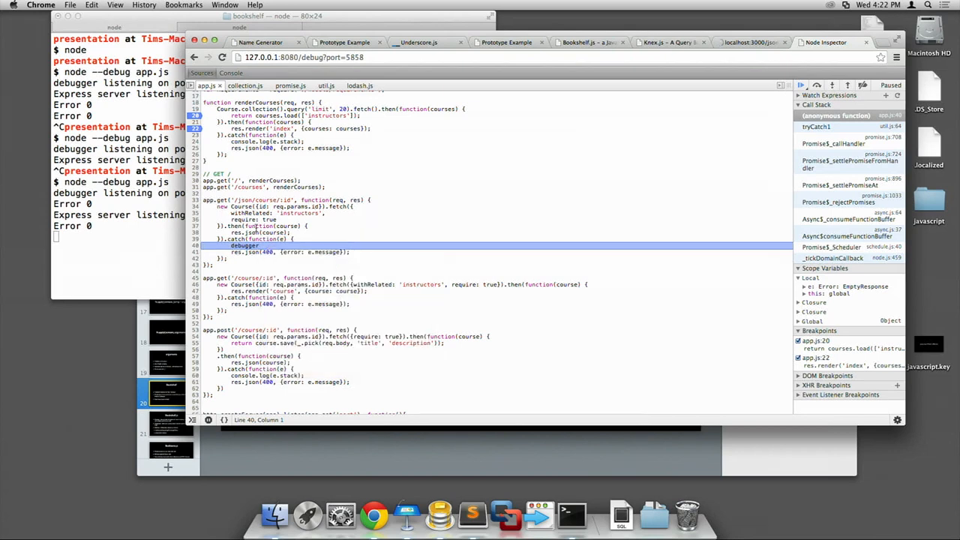
mouse_move(397, 99)
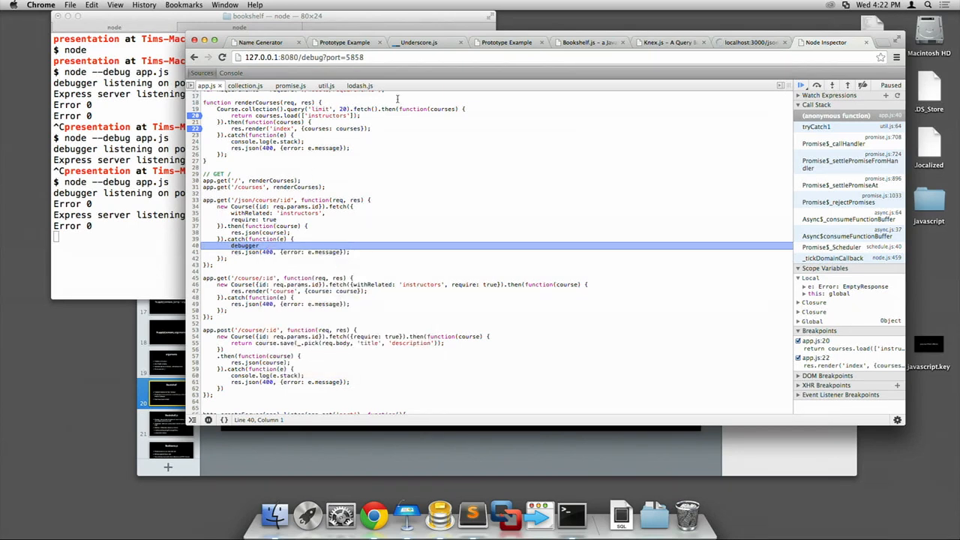
left_click(750, 42)
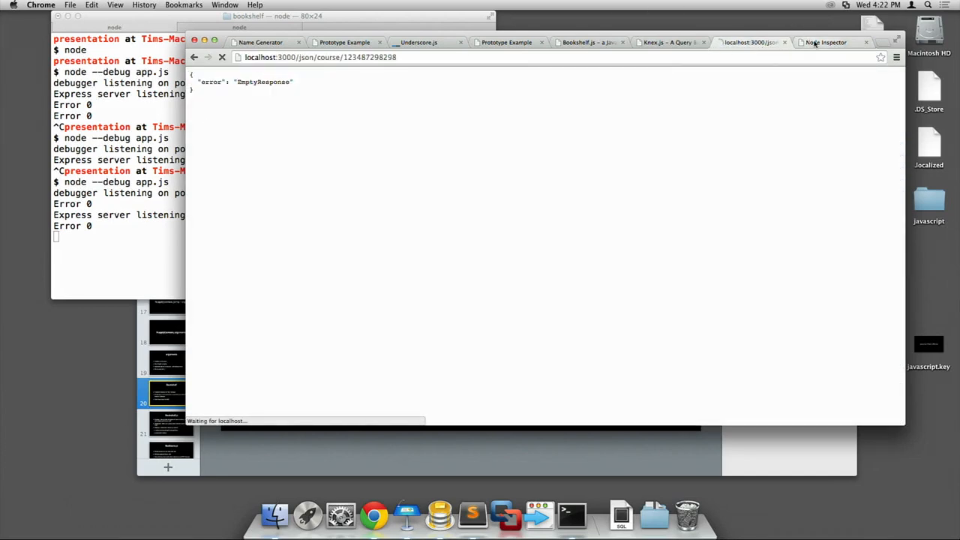
left_click(826, 42)
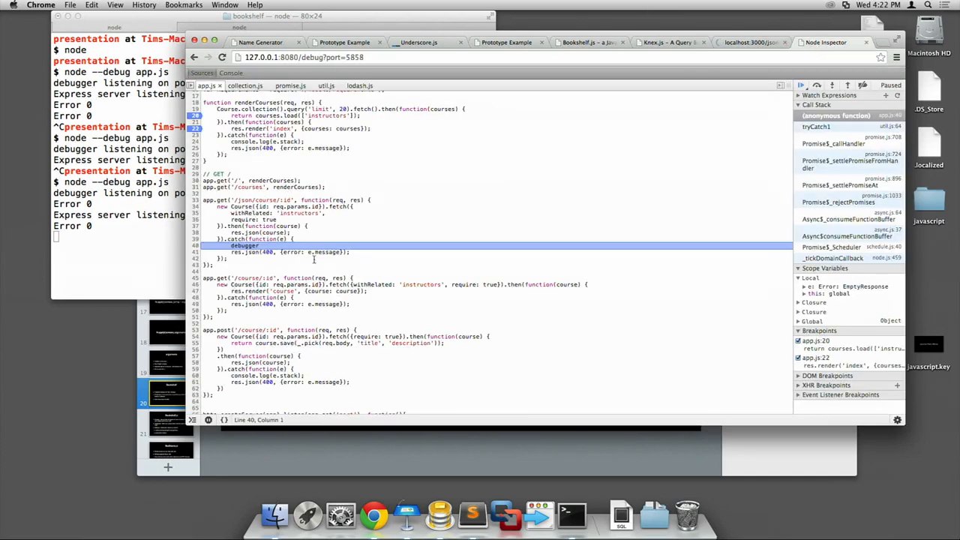
mouse_move(323, 252)
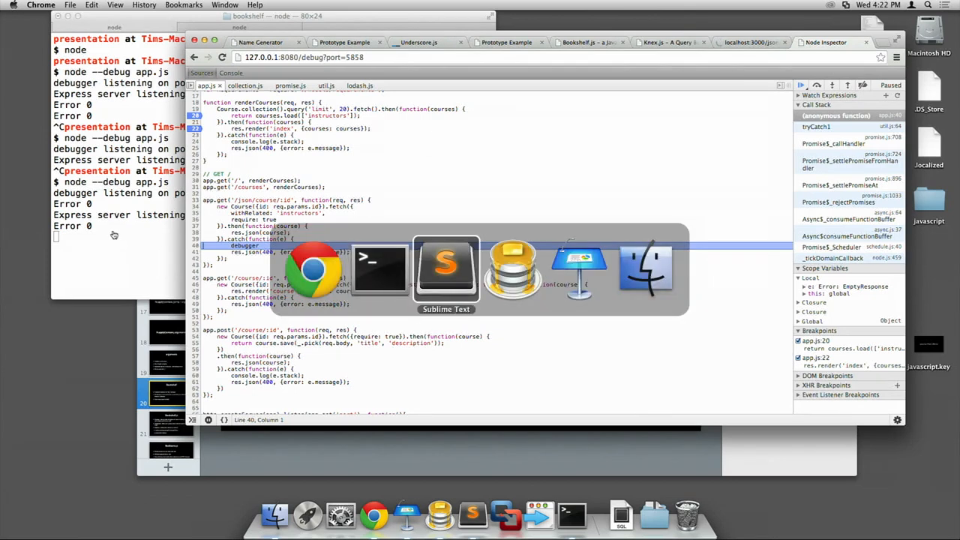
Step: Replace the debugger statement with console.log(e.stack) in the catch block
left_click(446, 267)
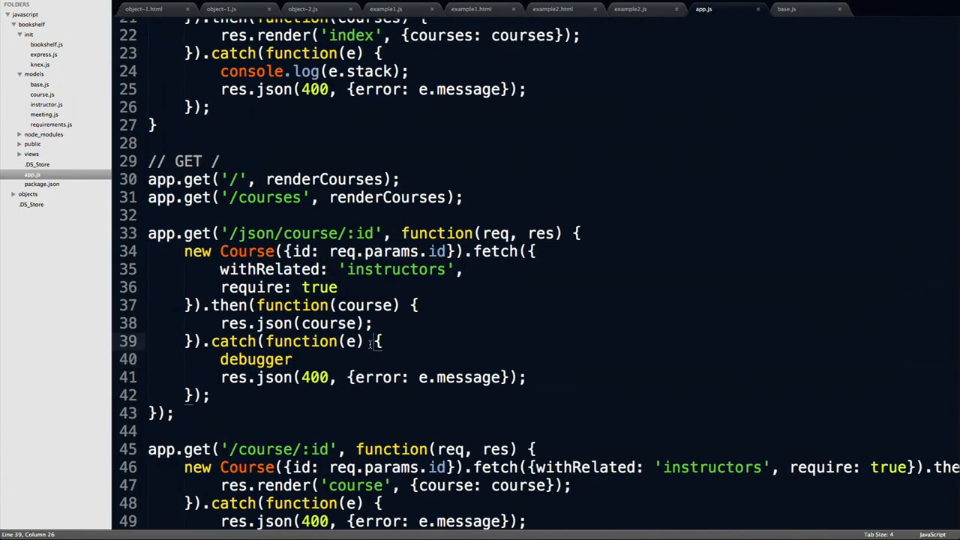
type("consol")
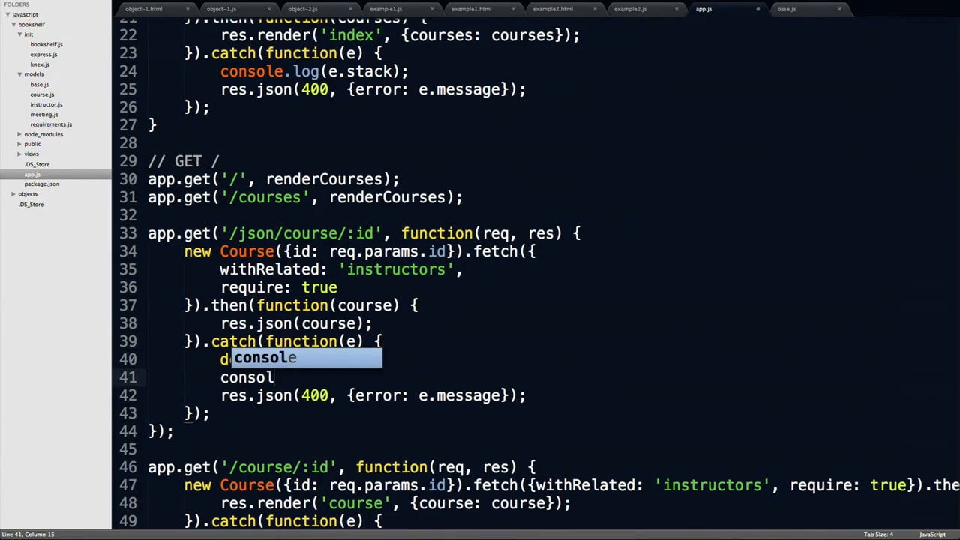
type("console.lo")
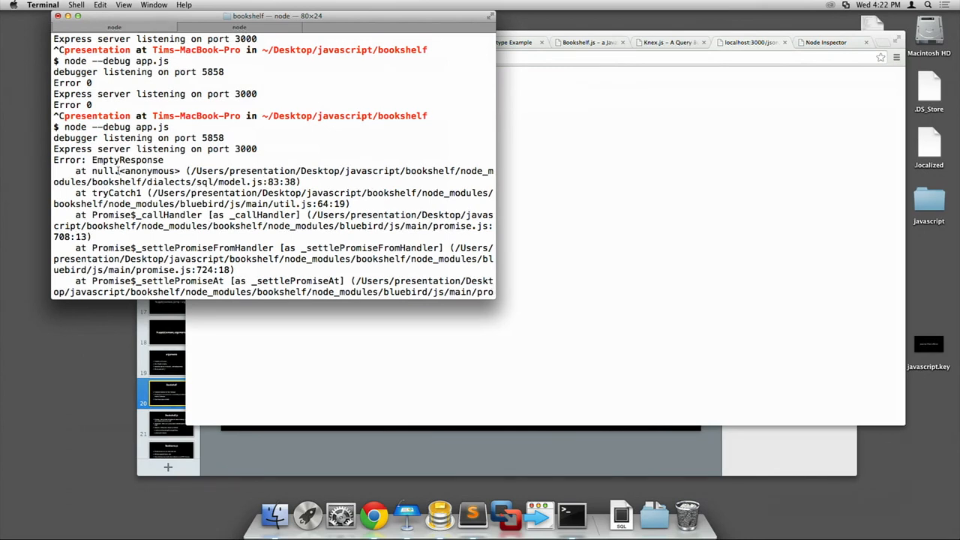
Step: Copy the model.js:83 location from the stack trace and open Bookshelf's model.js at that line
double_click(147, 171)
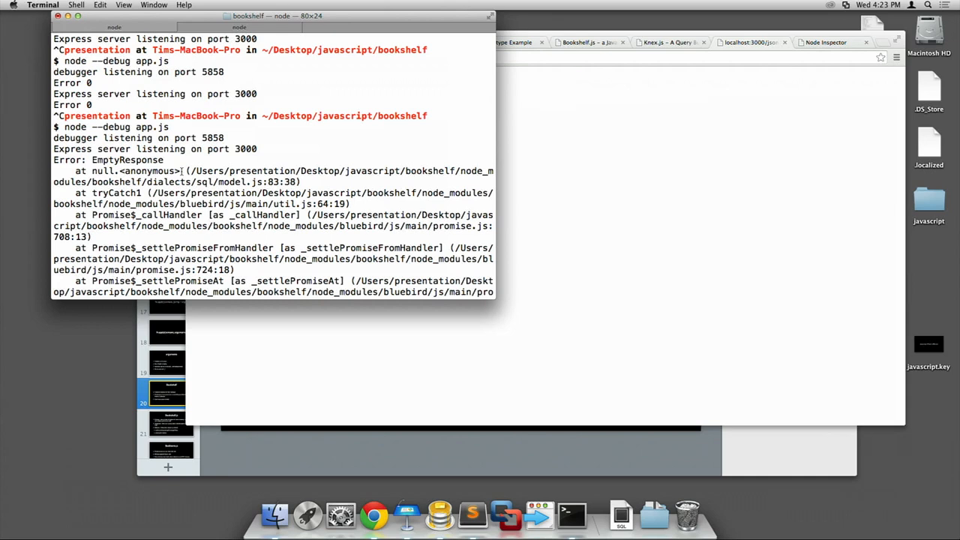
mouse_move(246, 186)
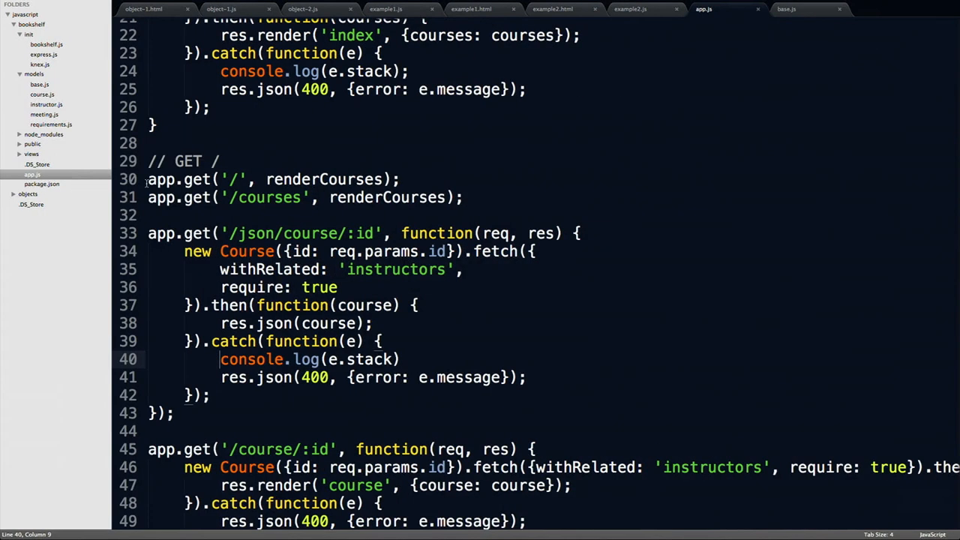
left_click(870, 9)
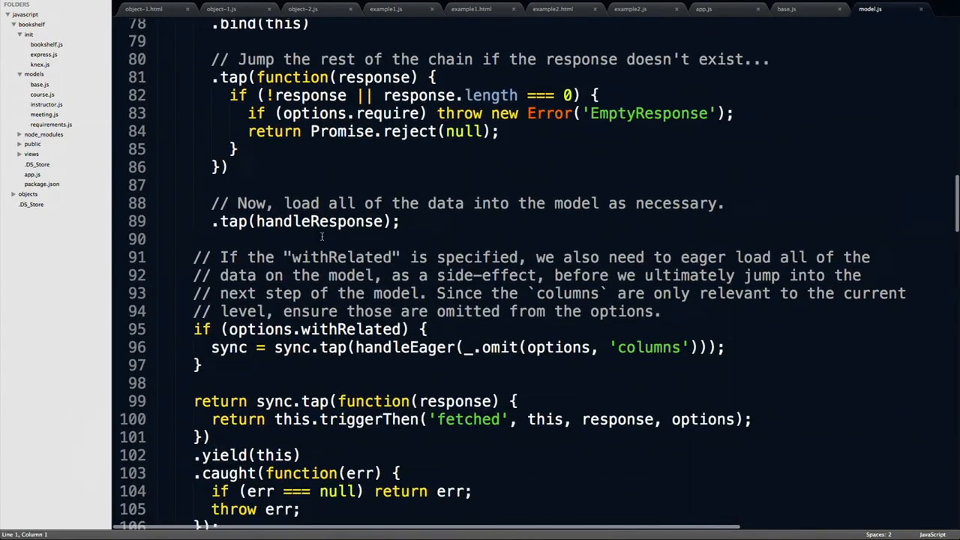
scroll("up", 3)
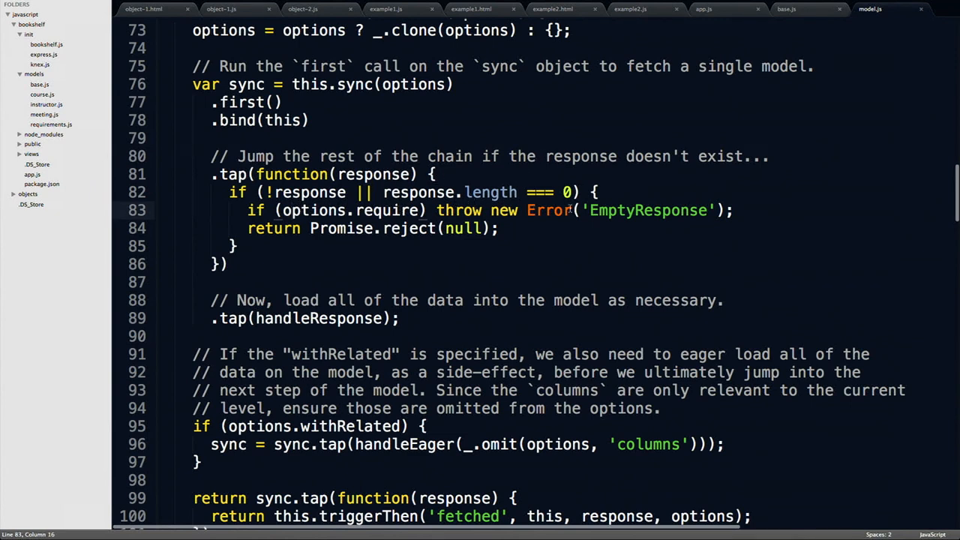
scroll("up", 3)
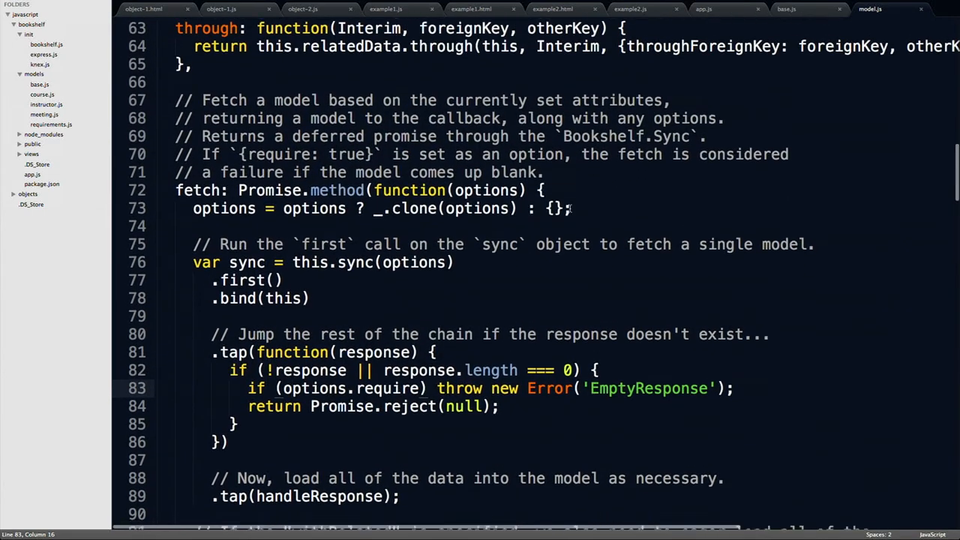
scroll("down", 3)
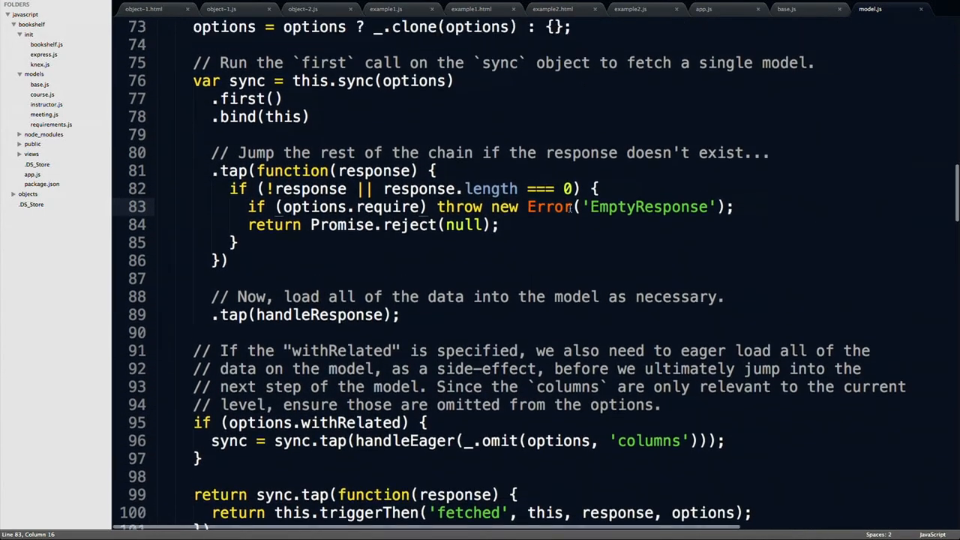
scroll("up", 3)
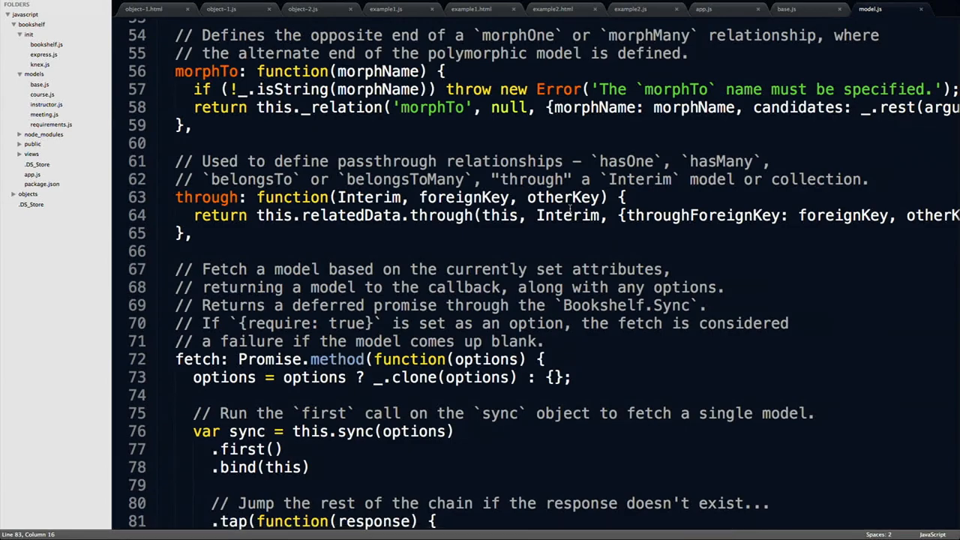
scroll("down", 3)
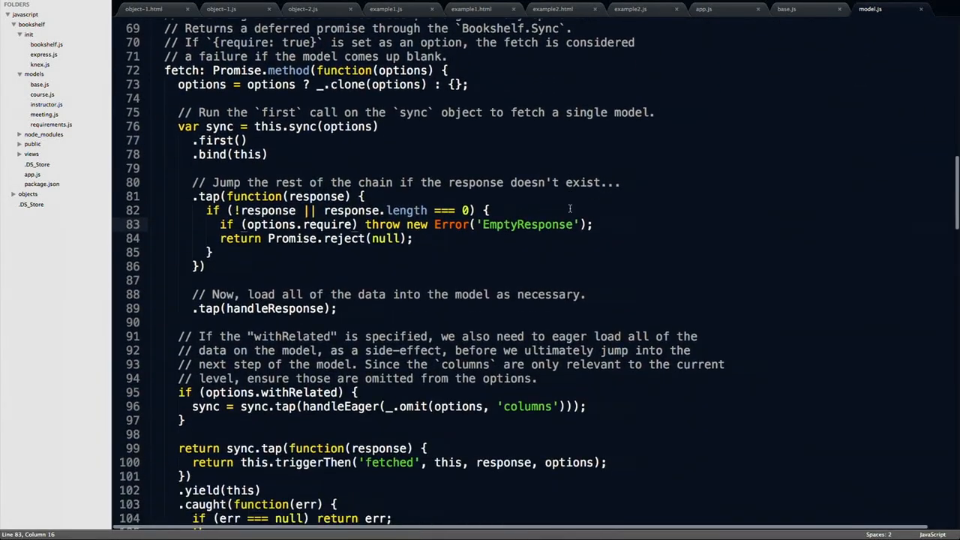
scroll("down", 3)
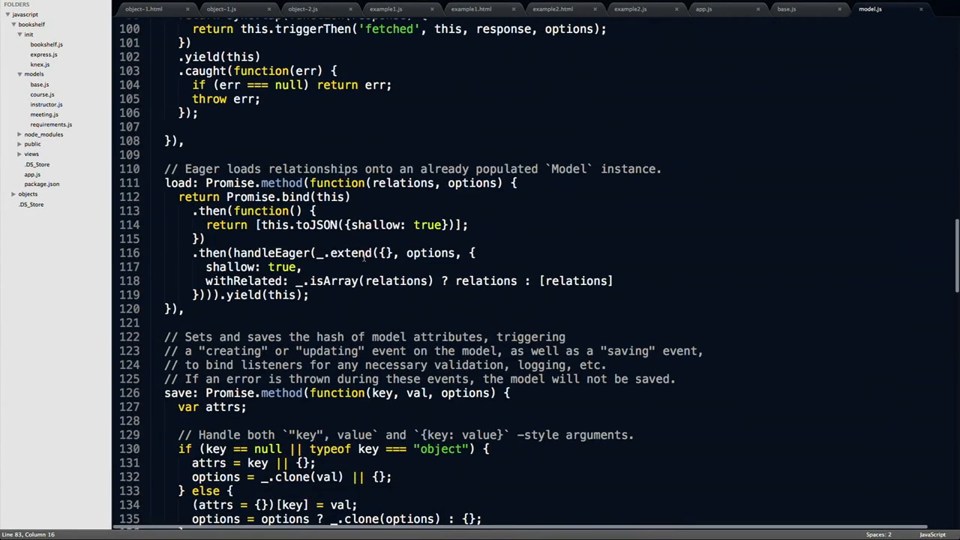
scroll("down", 3)
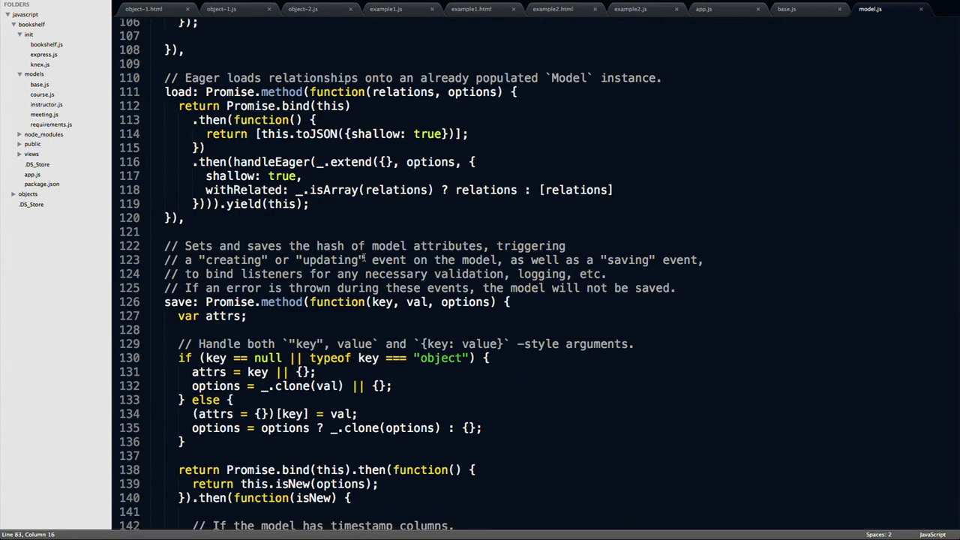
scroll("down", 3)
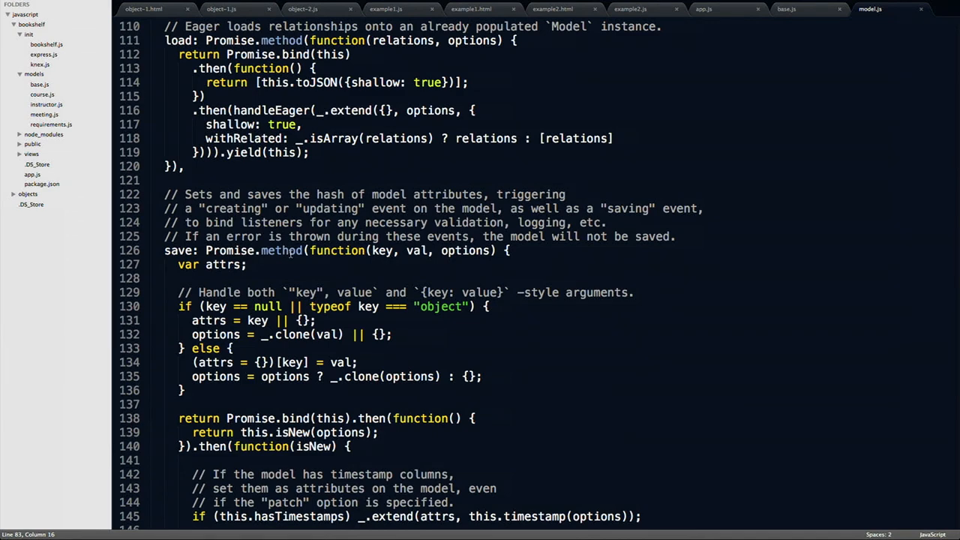
scroll("down", 3)
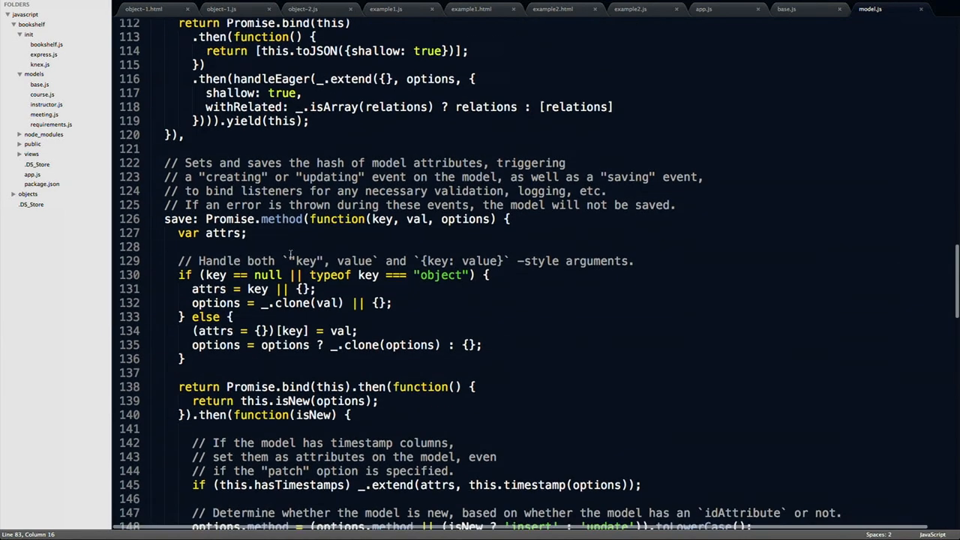
scroll("down", 3)
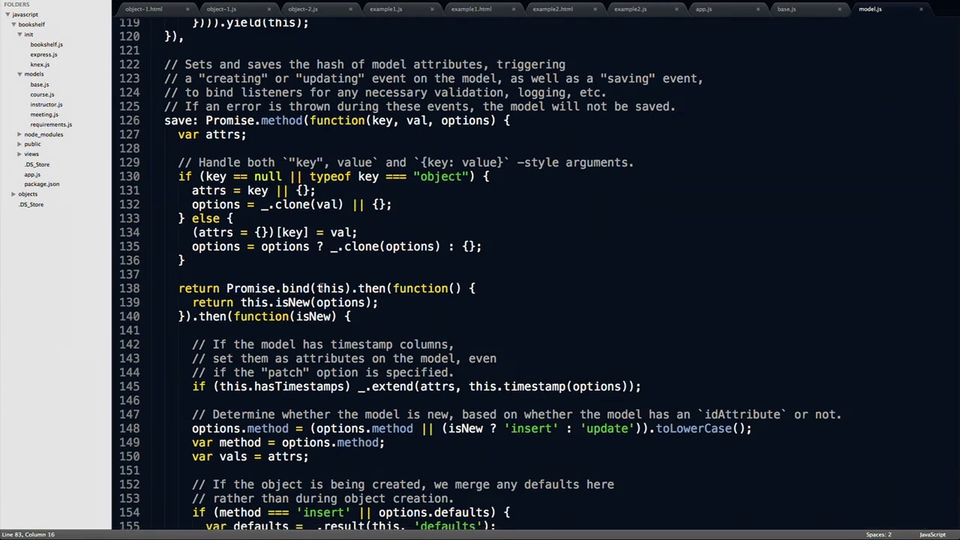
mouse_move(267, 303)
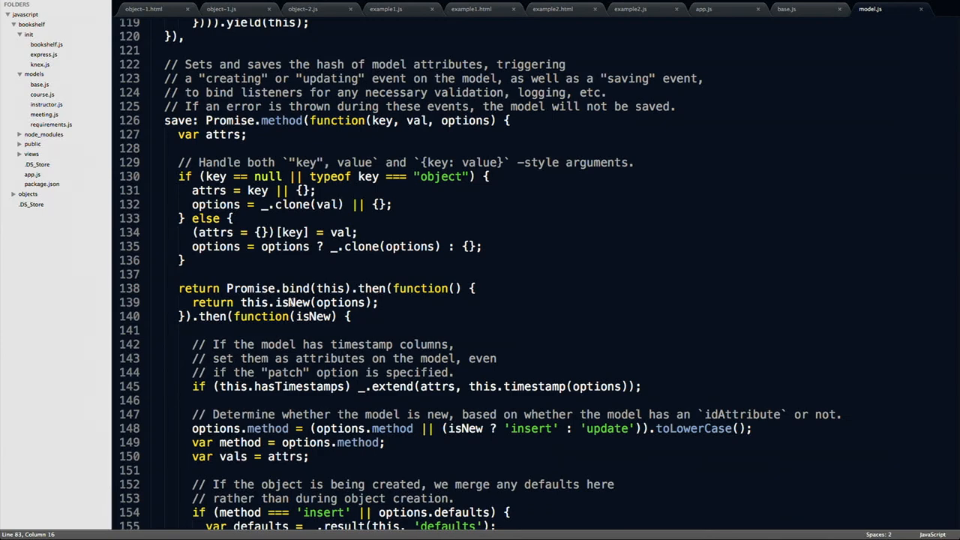
scroll("down", 3)
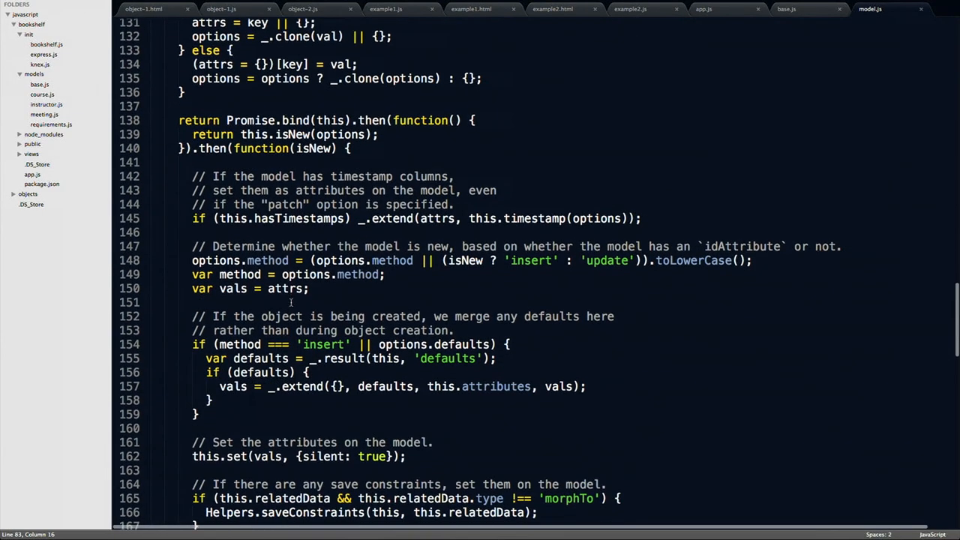
scroll("down", 3)
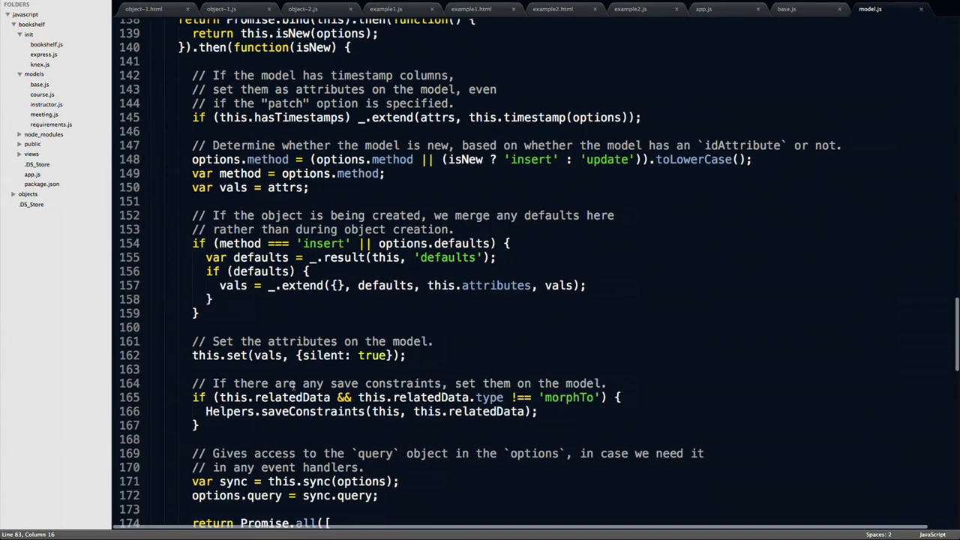
scroll("down", 3)
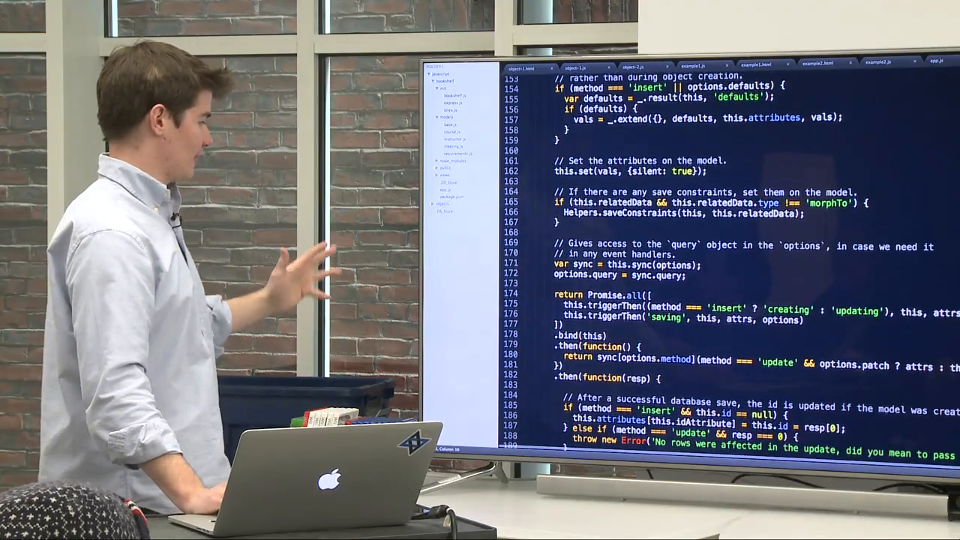
scroll("down", 3)
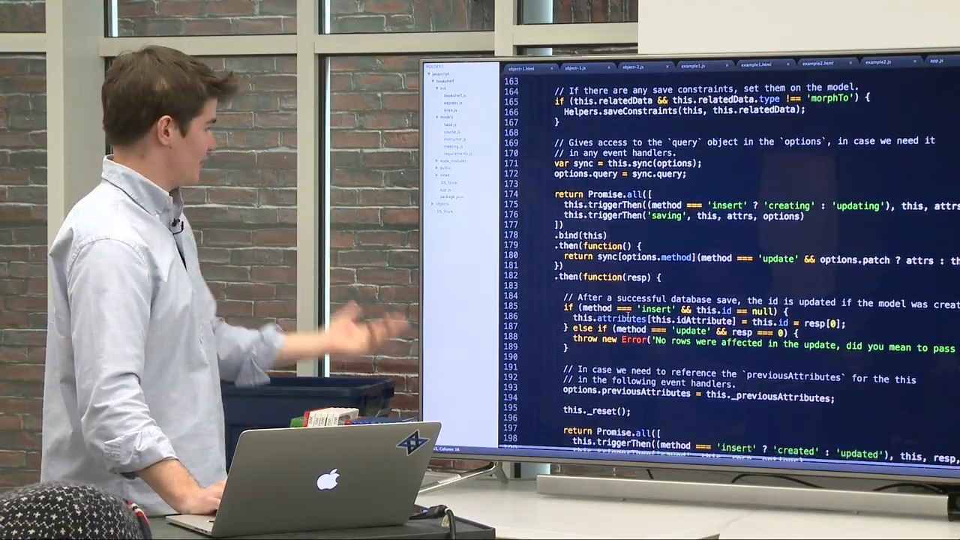